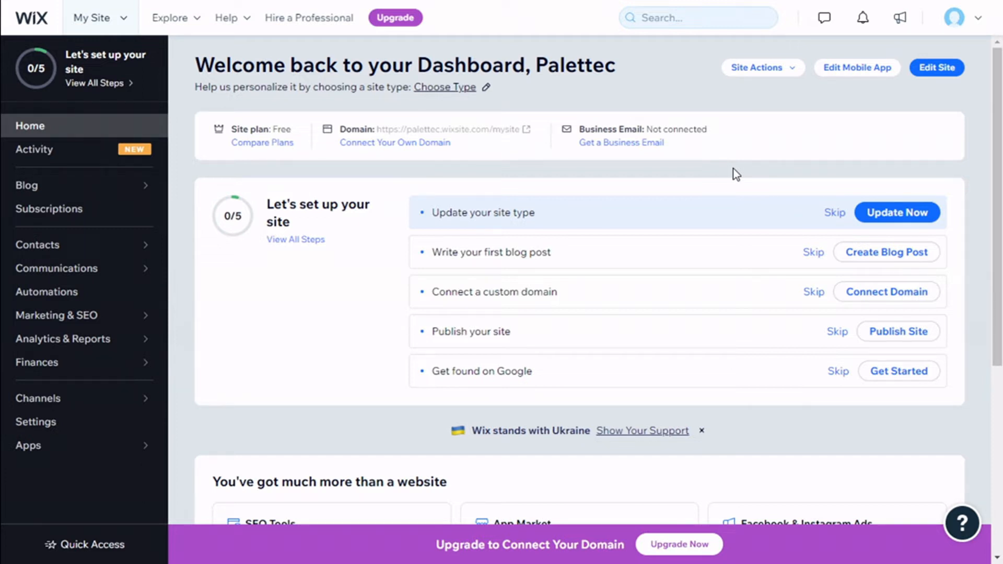
{"action": "mouse_move", "coordinate": [936, 67]}
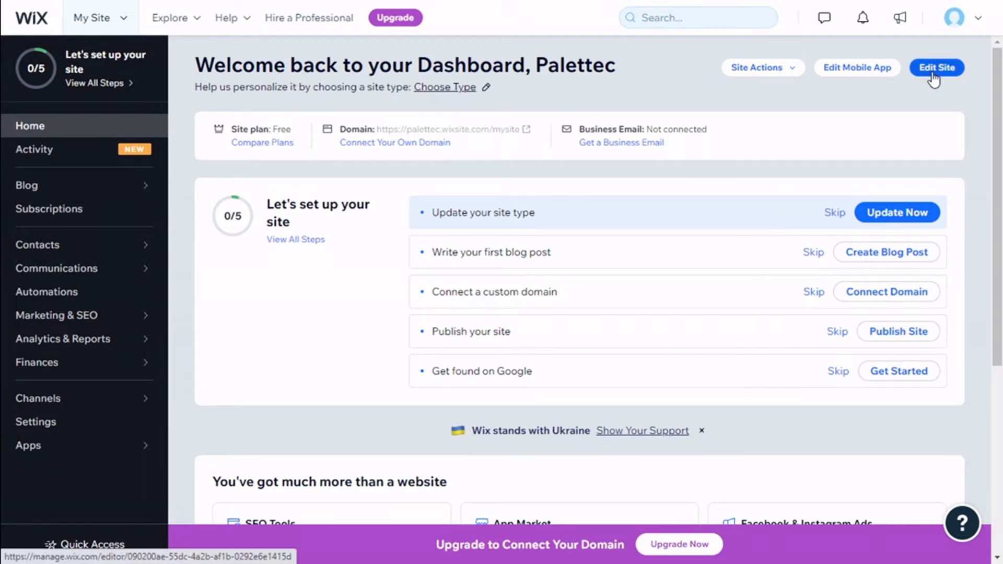
Open the Palettec site in the Wix editor from the dashboard.
{"action": "left_click", "coordinate": [936, 67]}
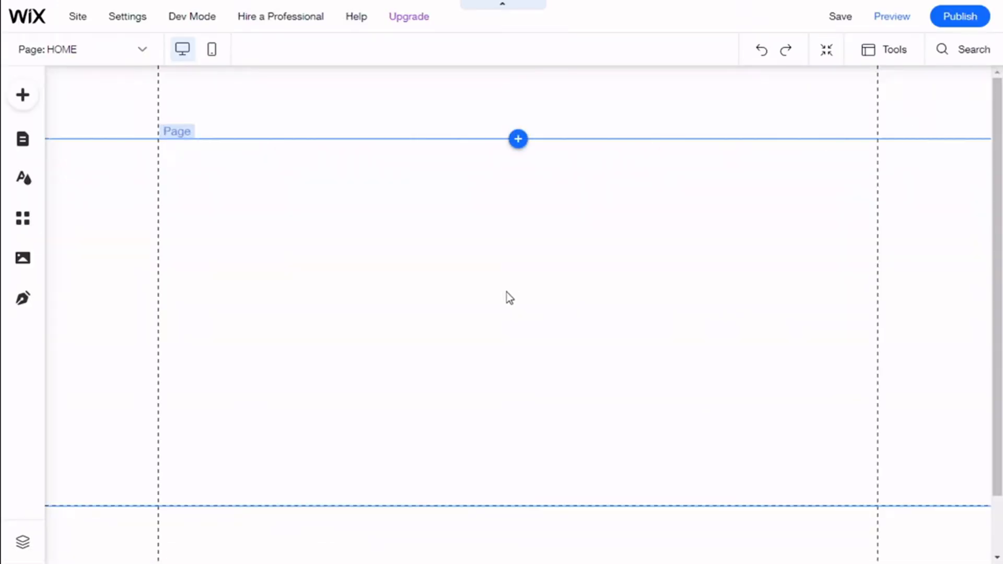
{"action": "mouse_move", "coordinate": [86, 63]}
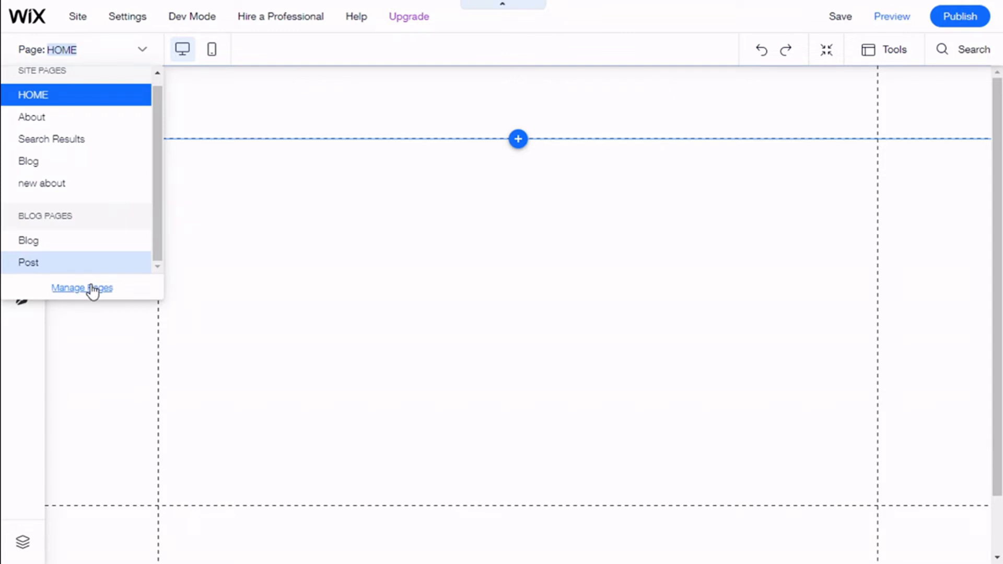
Bring up the Site Pages manager from the Page: HOME menu.
{"action": "left_click", "coordinate": [82, 289]}
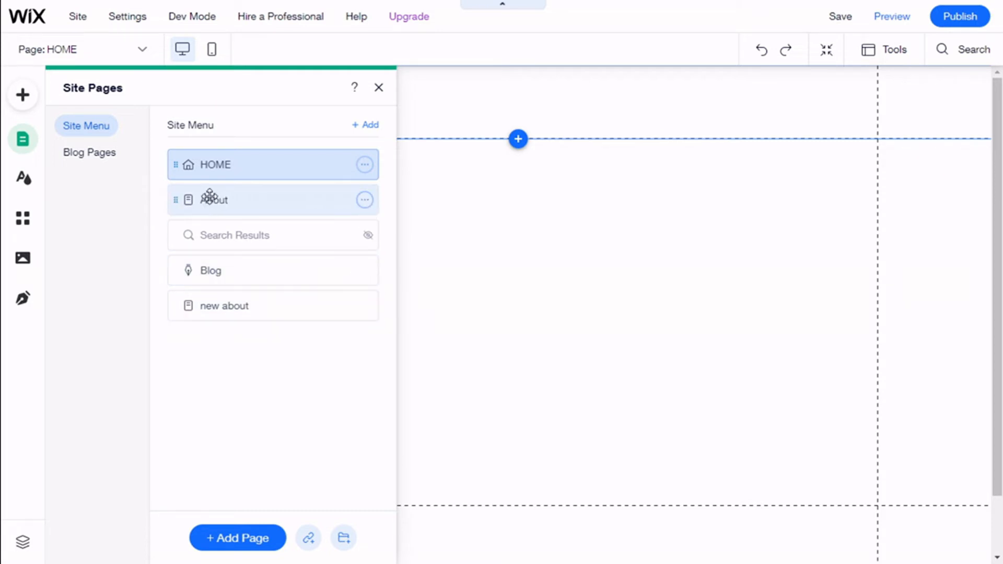
{"action": "mouse_move", "coordinate": [354, 204]}
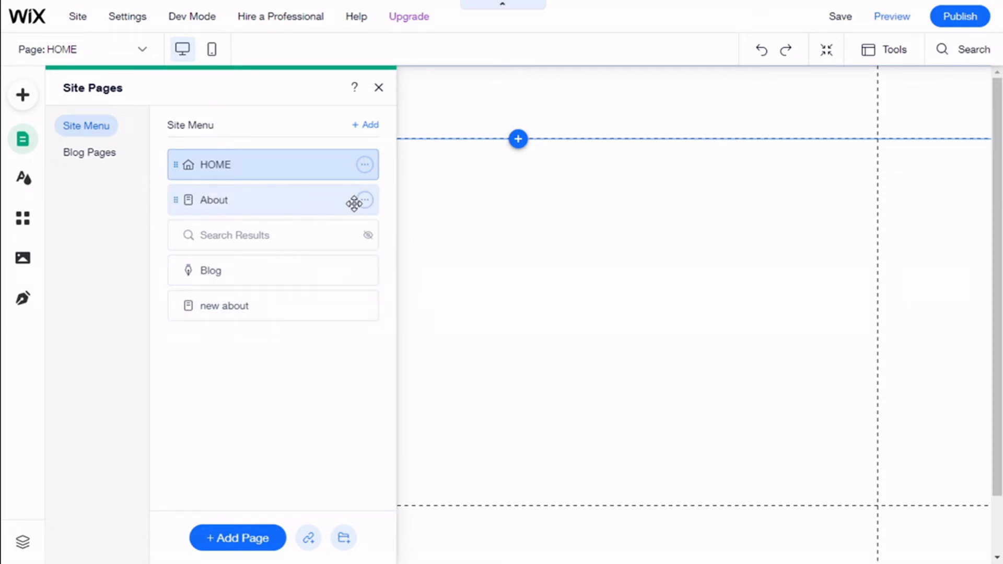
{"action": "mouse_move", "coordinate": [364, 208]}
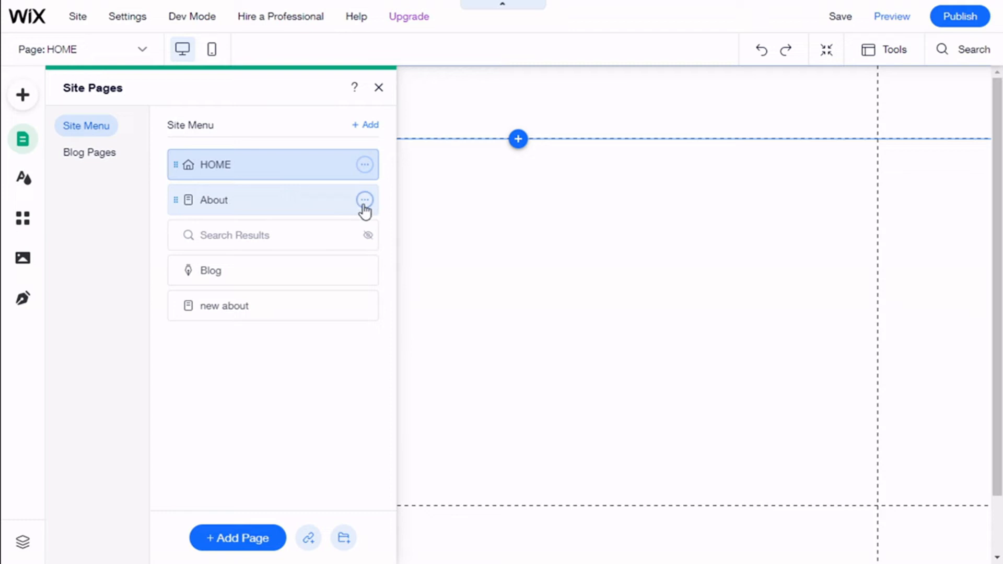
Show the ⋯ actions menu for the About page.
{"action": "left_click", "coordinate": [363, 199]}
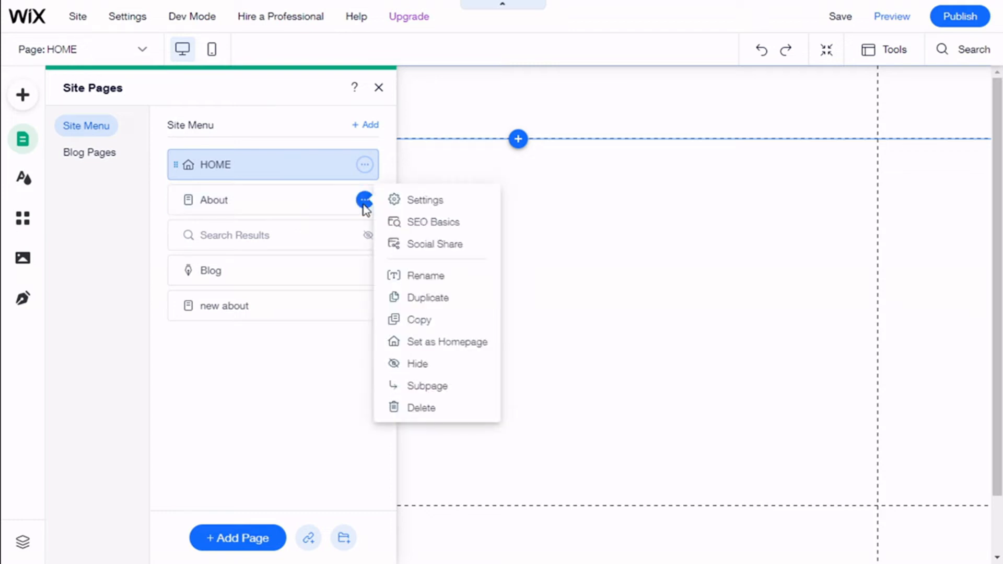
{"action": "mouse_move", "coordinate": [425, 276]}
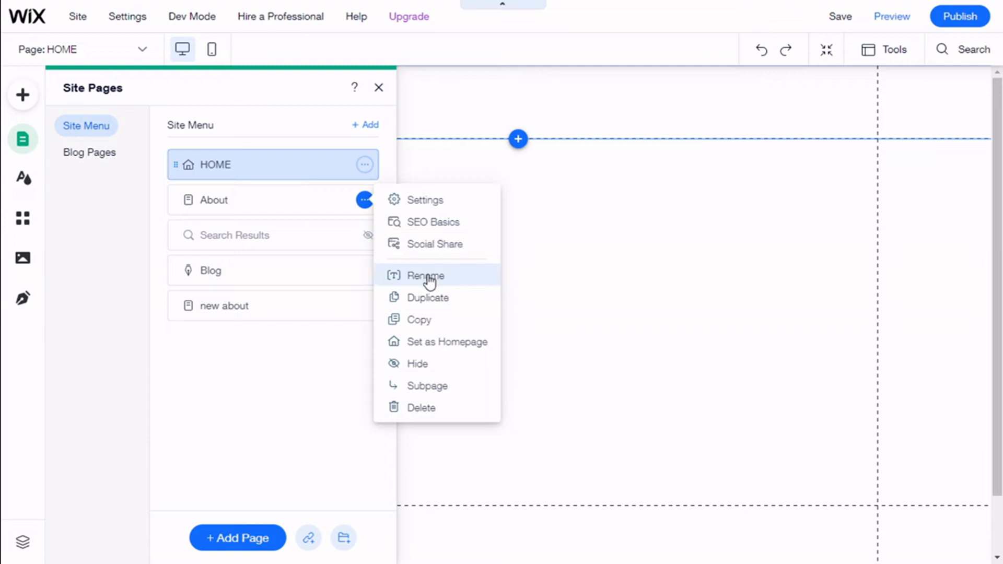
Rename the About page to 'Old About us' and confirm the new name.
{"action": "left_click", "coordinate": [425, 275]}
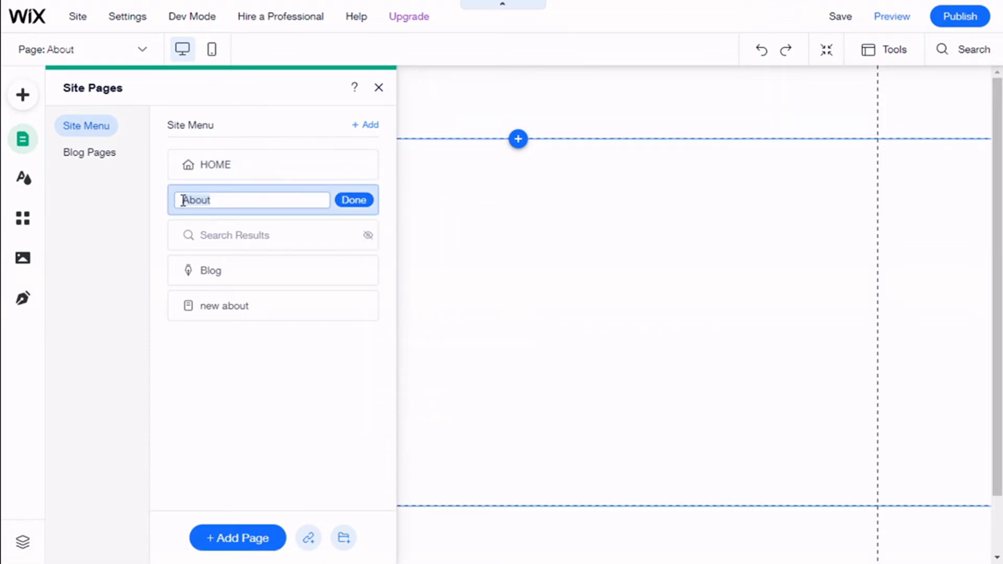
{"action": "type", "text": "D"}
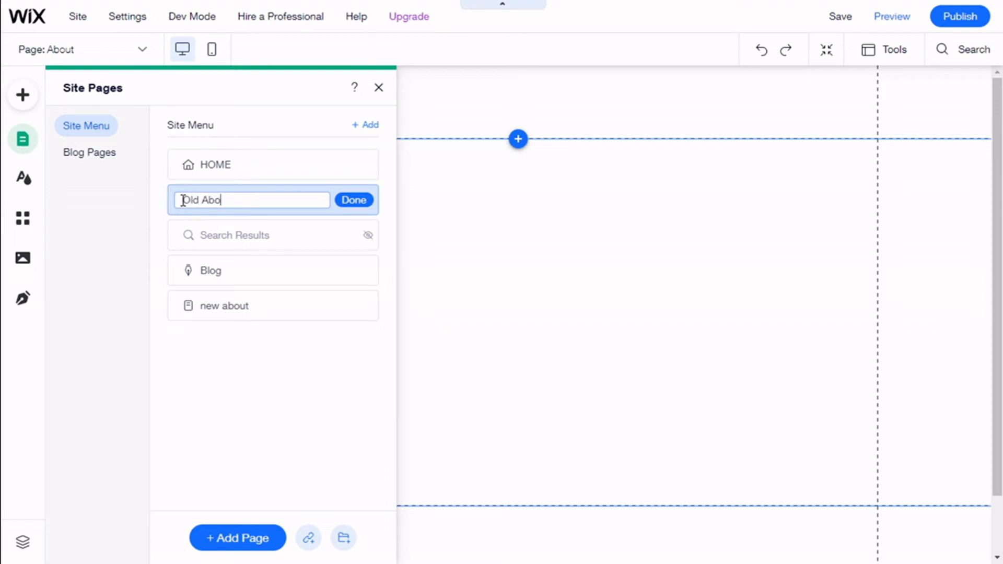
{"action": "type", "text": "ut us"}
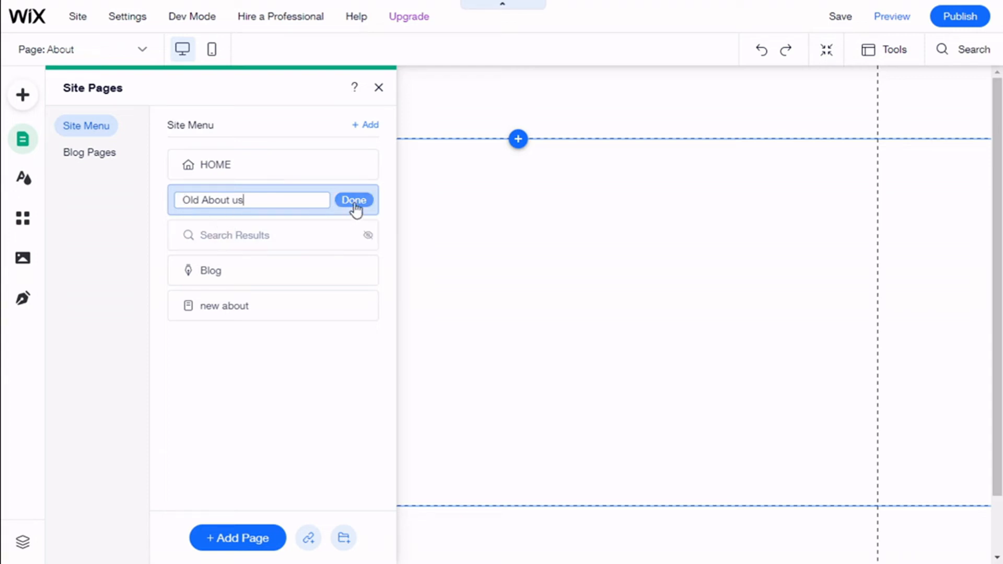
{"action": "left_click", "coordinate": [355, 200]}
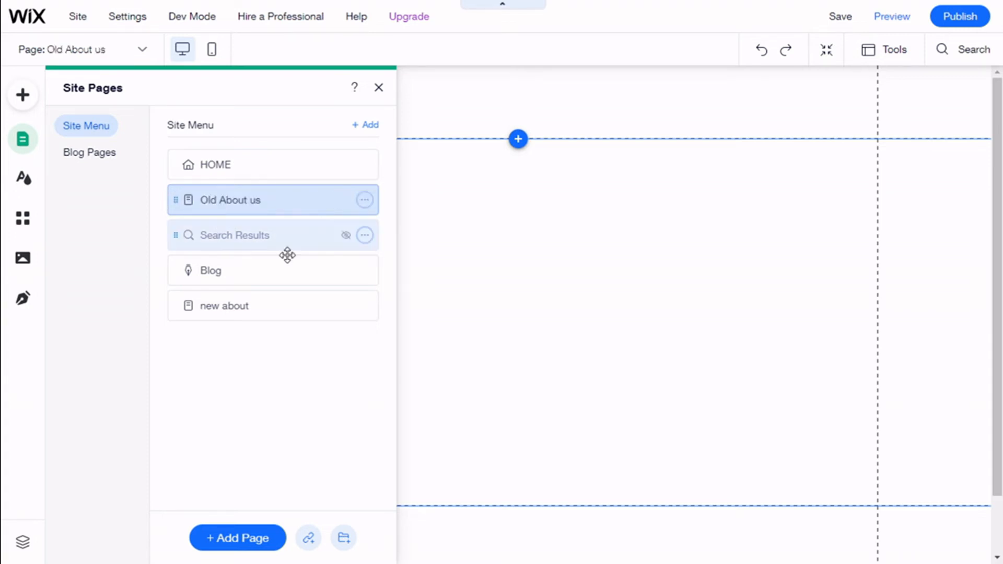
{"action": "mouse_move", "coordinate": [235, 256]}
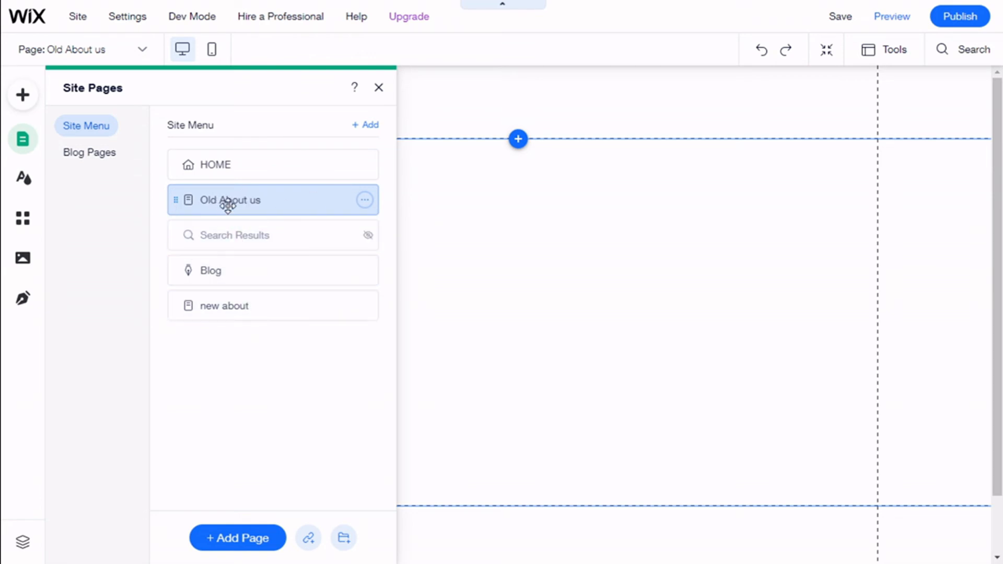
{"action": "mouse_move", "coordinate": [352, 269]}
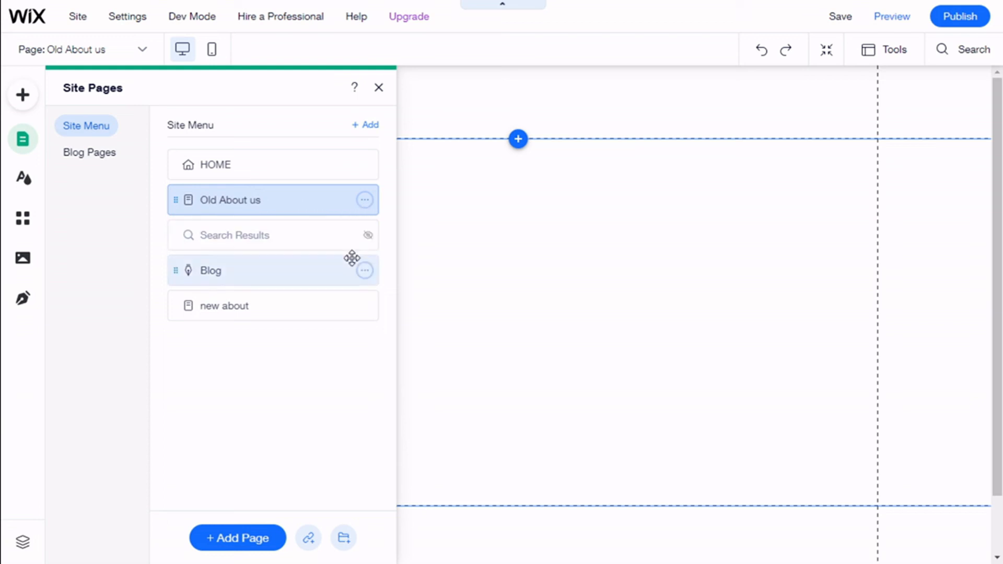
{"action": "mouse_move", "coordinate": [339, 208]}
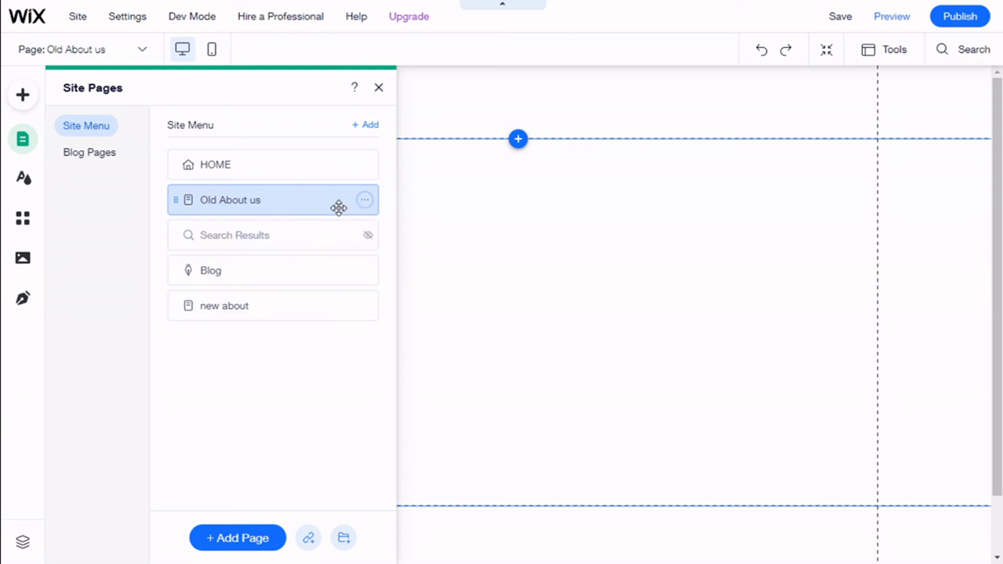